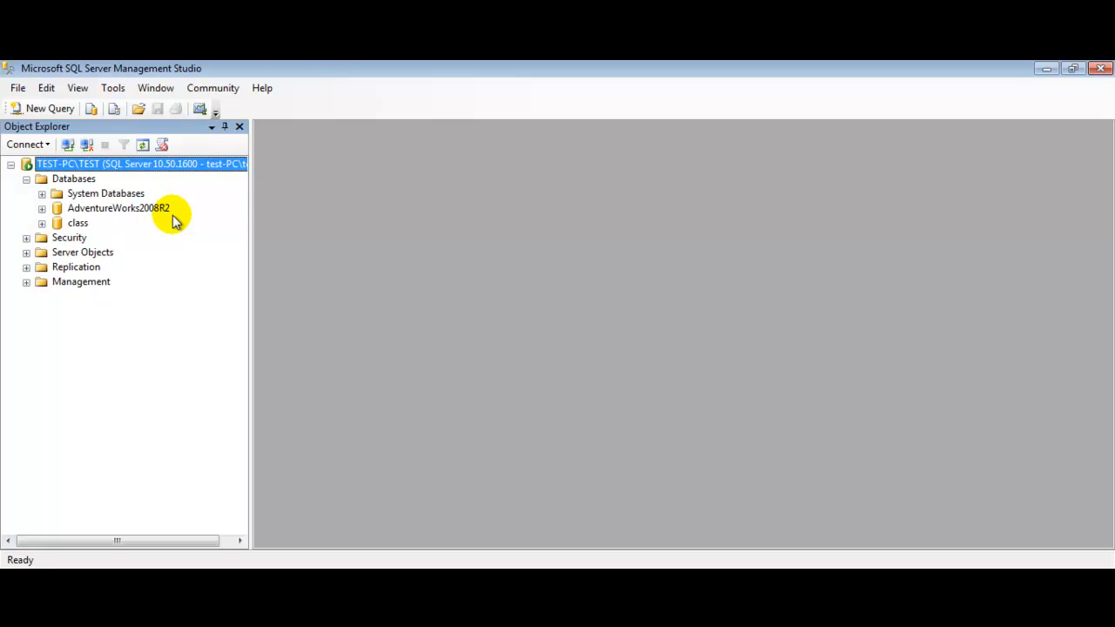
{"action": "mouse_move", "coordinate": [148, 217]}
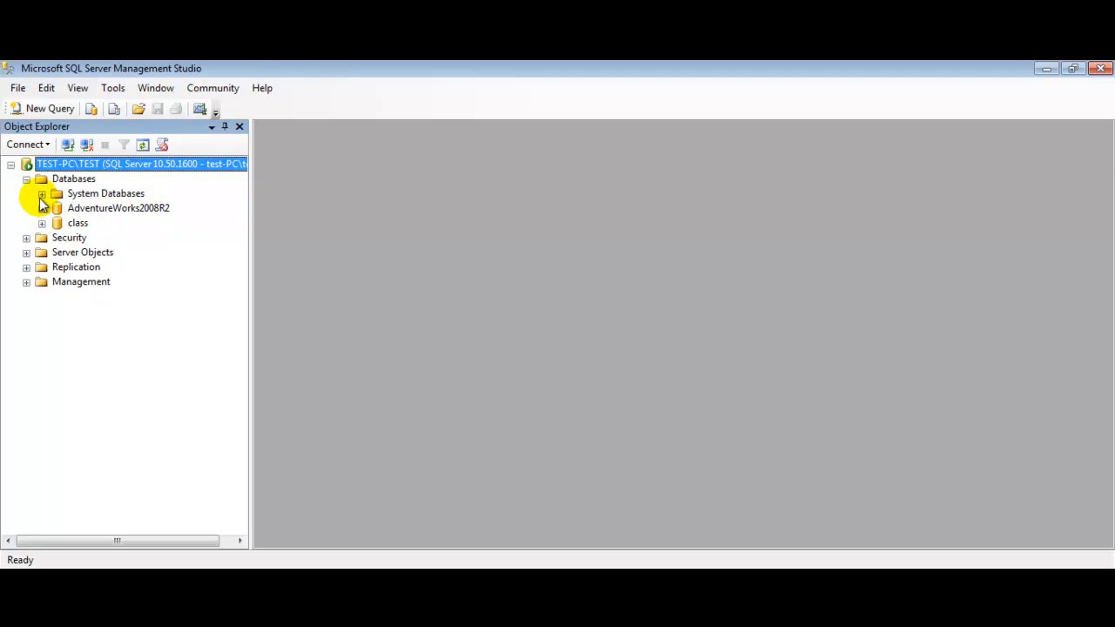
Step: Expand AdventureWorks2008R2 > Tables and select HumanResources.Employee
{"action": "left_click", "coordinate": [42, 208]}
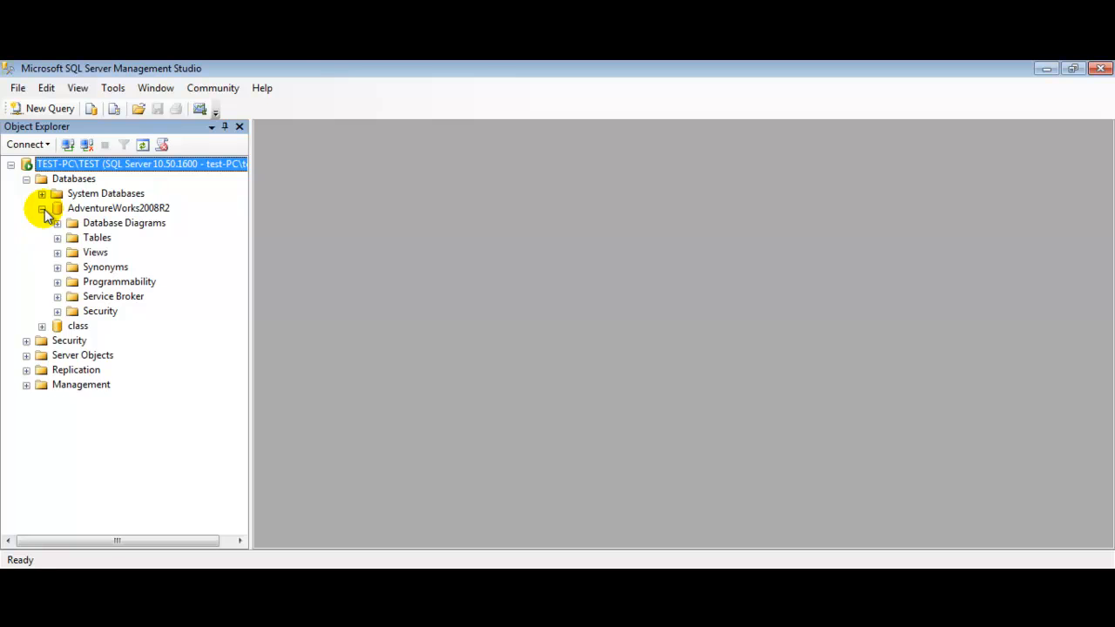
{"action": "left_click", "coordinate": [56, 237]}
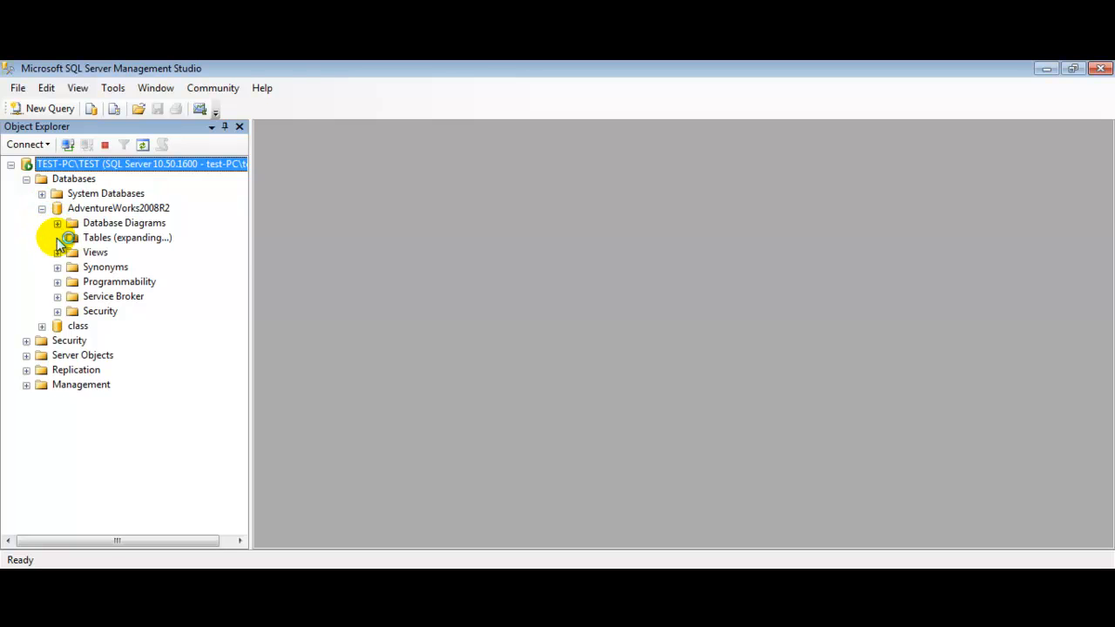
{"action": "left_click", "coordinate": [58, 237]}
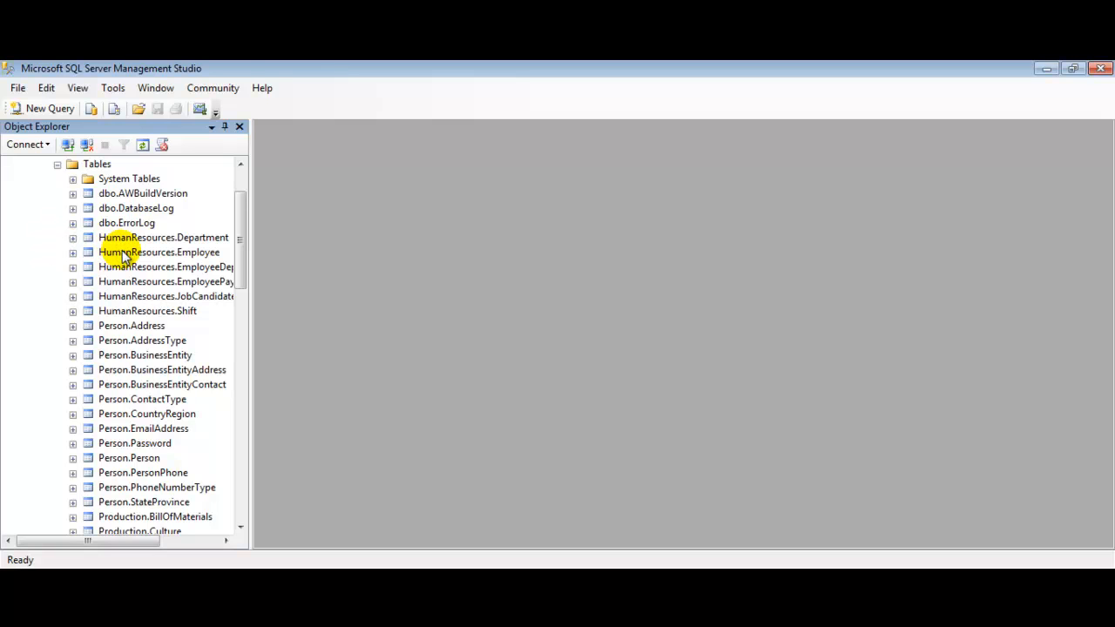
{"action": "left_click", "coordinate": [158, 252]}
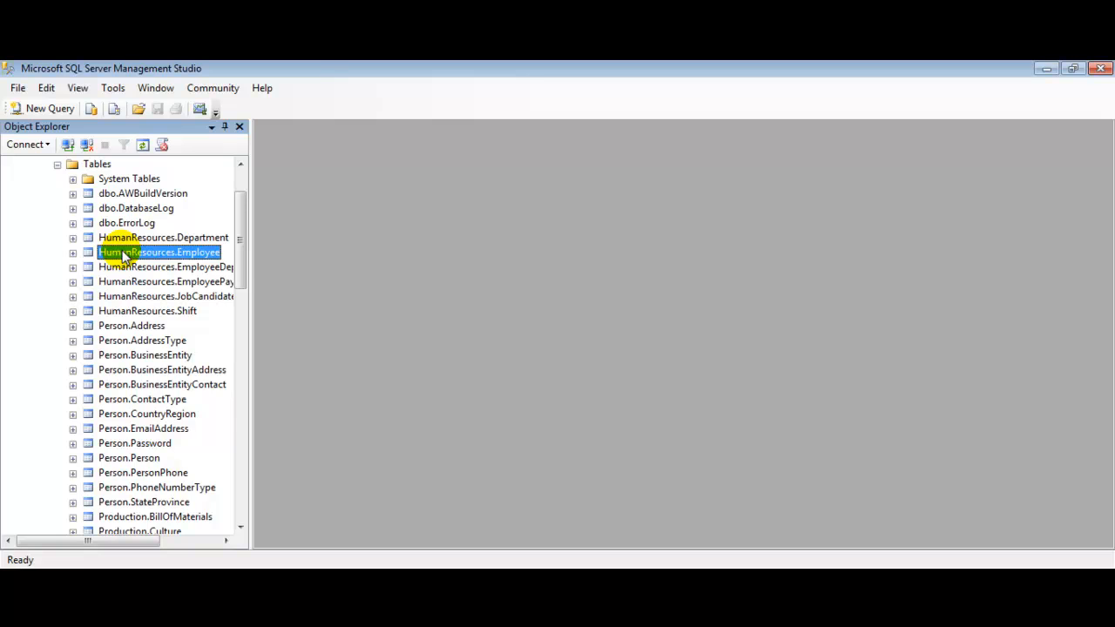
Step: Open HumanResources.Employee in Table Designer via its Design command
{"action": "right_click", "coordinate": [160, 251]}
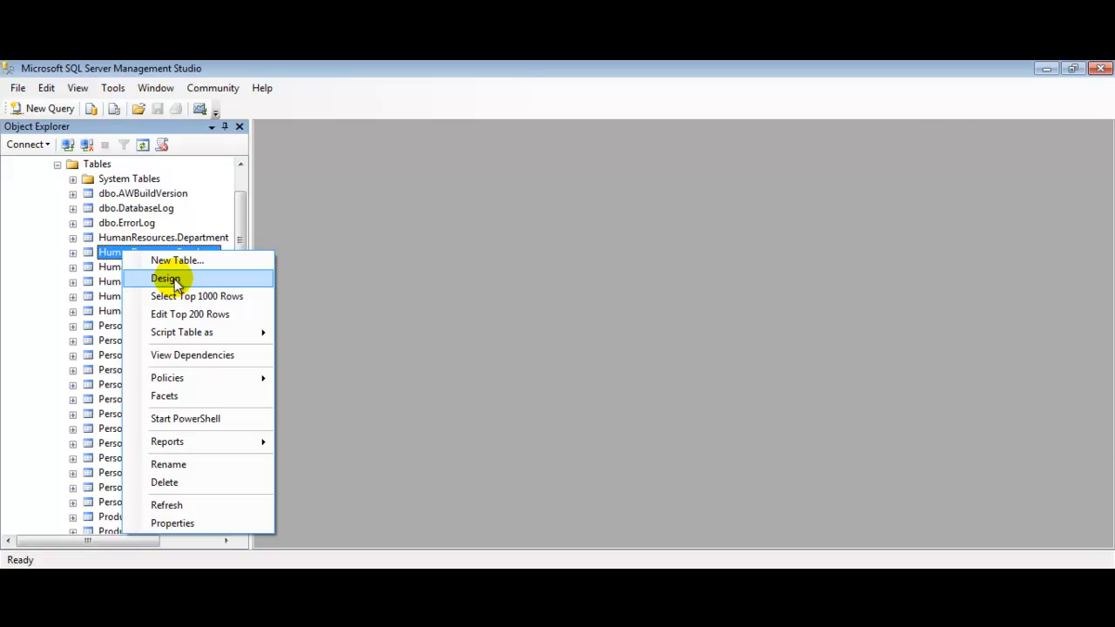
{"action": "left_click", "coordinate": [165, 278]}
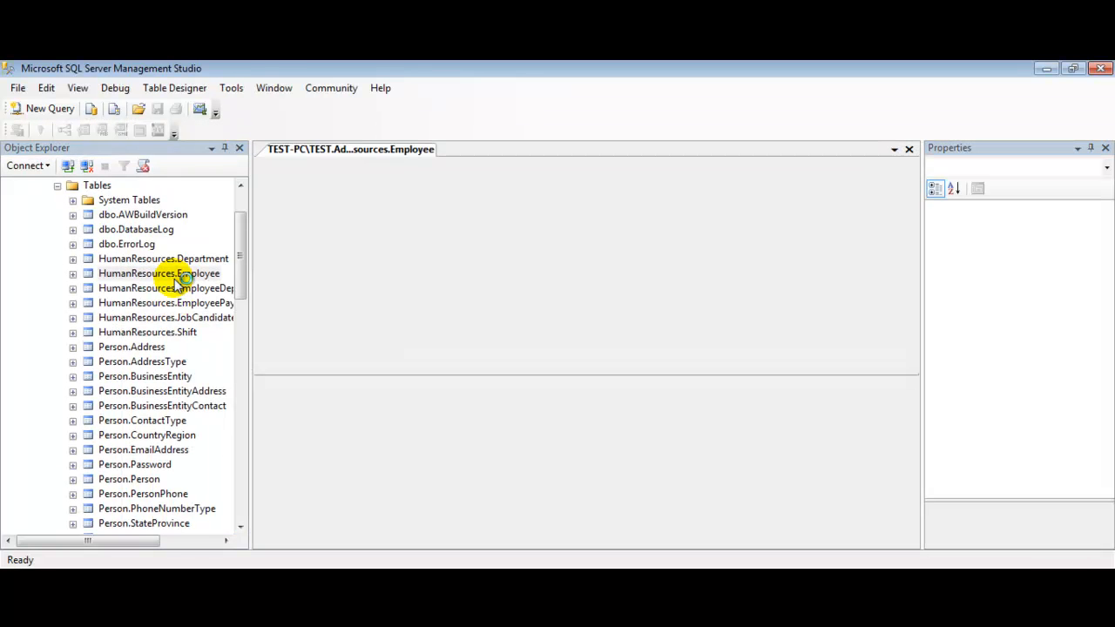
{"action": "double_click", "coordinate": [158, 272]}
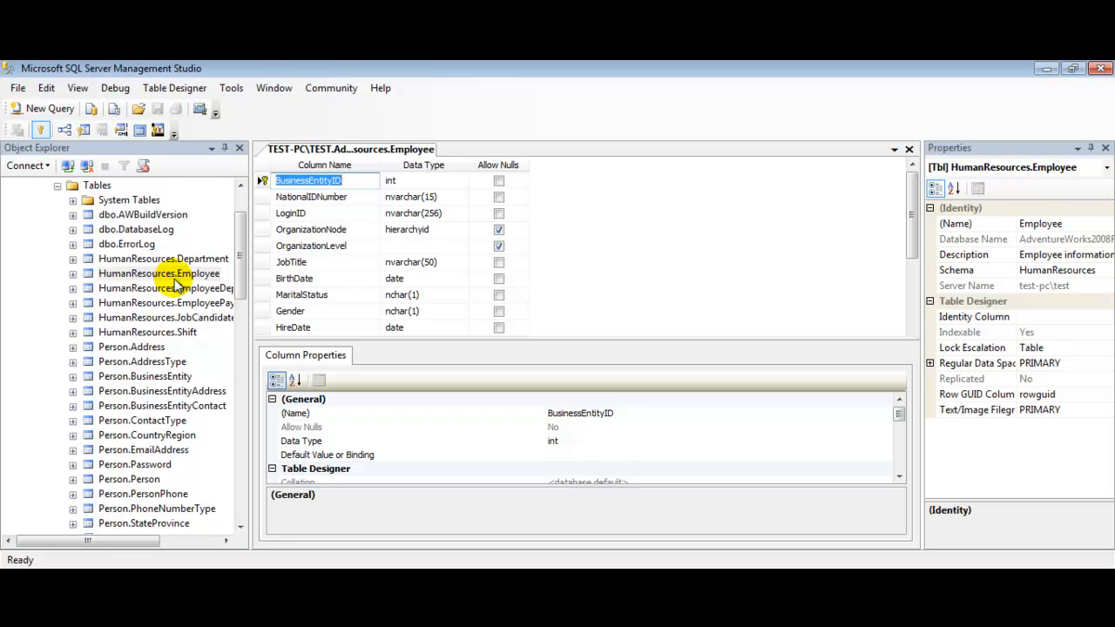
{"action": "mouse_move", "coordinate": [175, 88]}
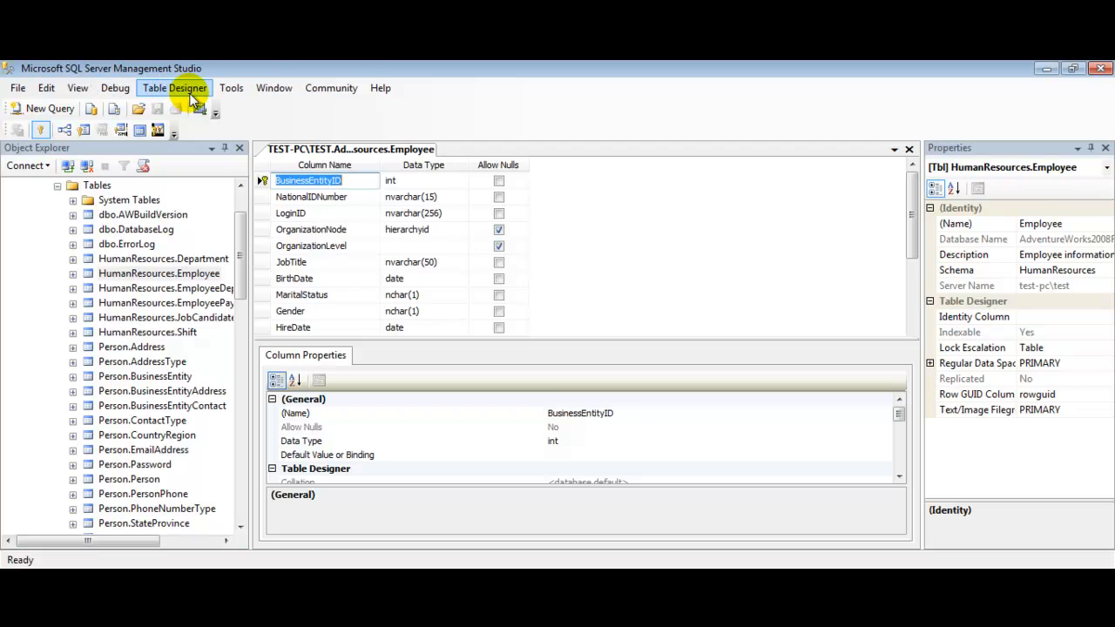
{"action": "mouse_move", "coordinate": [189, 99]}
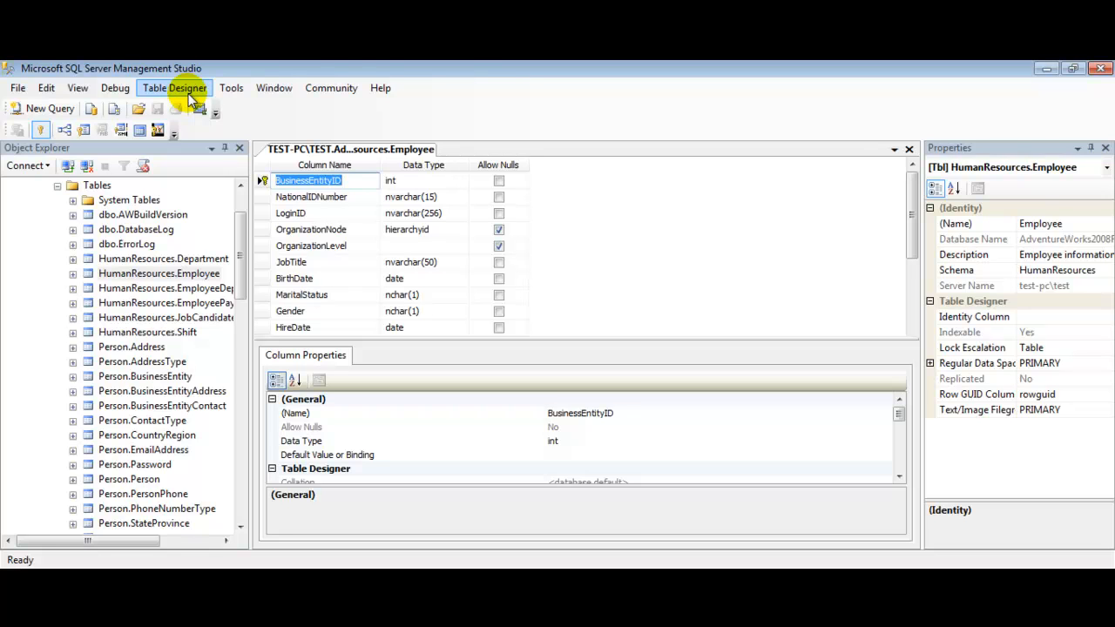
Step: Open Indexes/Keys and inspect PK_Employee_BusinessEntityID and AK_Employee_LoginID properties
{"action": "left_click", "coordinate": [174, 87]}
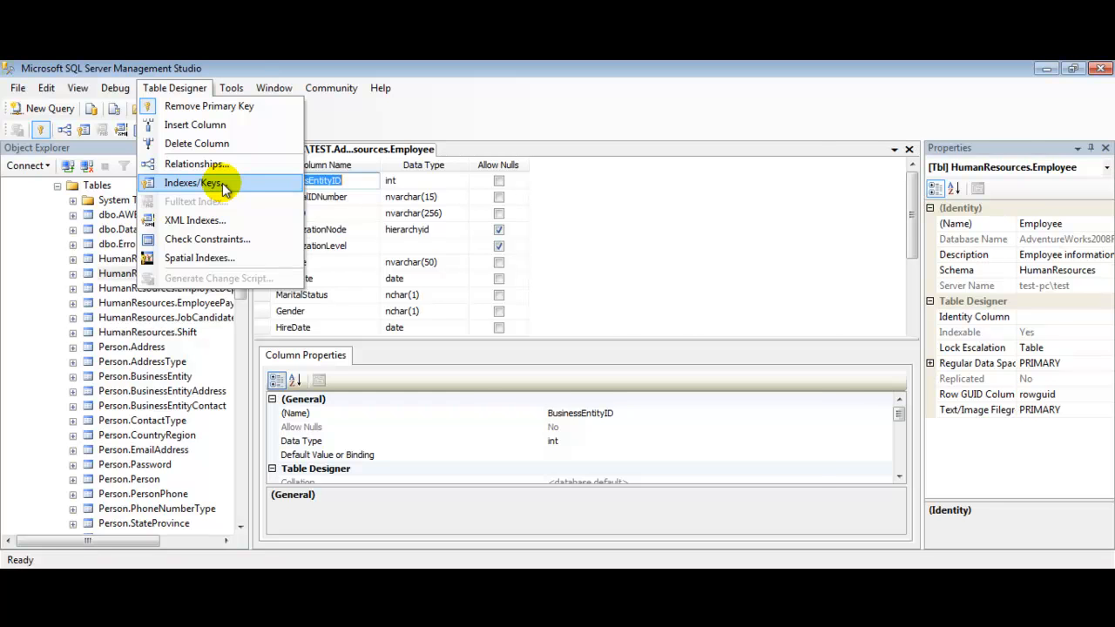
{"action": "left_click", "coordinate": [193, 182]}
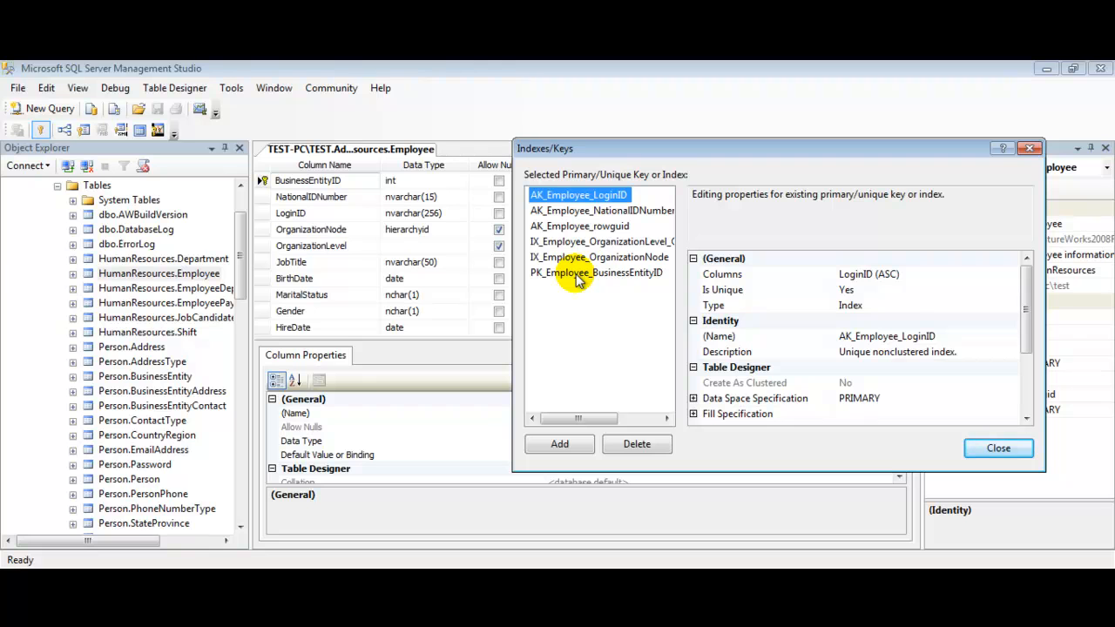
{"action": "left_click", "coordinate": [597, 273]}
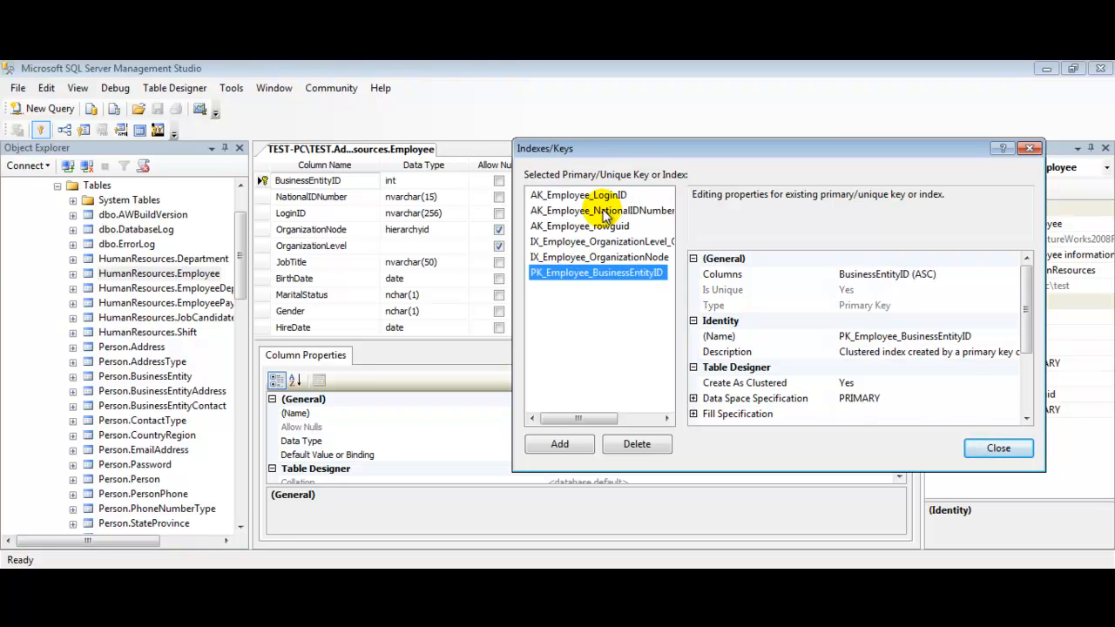
{"action": "left_click", "coordinate": [578, 195]}
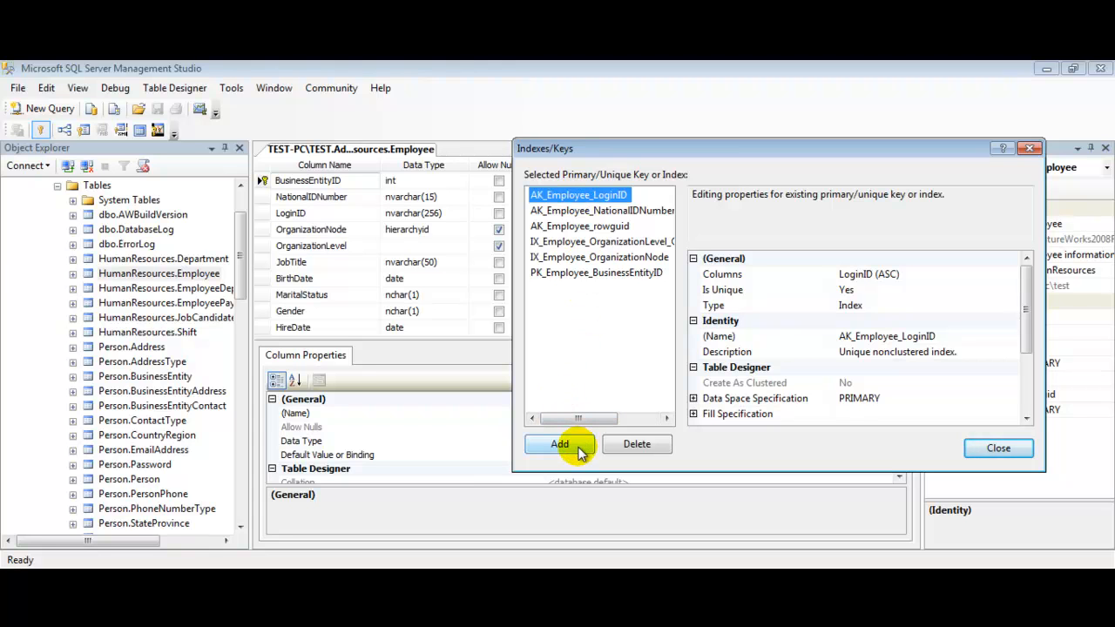
Step: Add a new IX_Employee entry and set its Type to Unique Key
{"action": "left_click", "coordinate": [559, 445]}
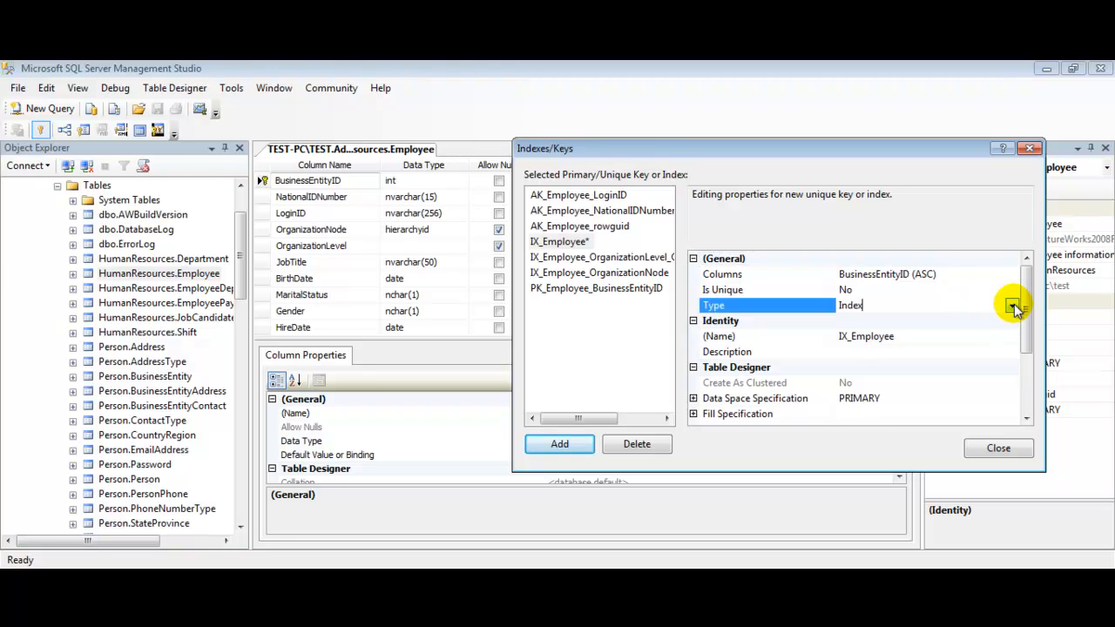
{"action": "left_click", "coordinate": [1013, 305]}
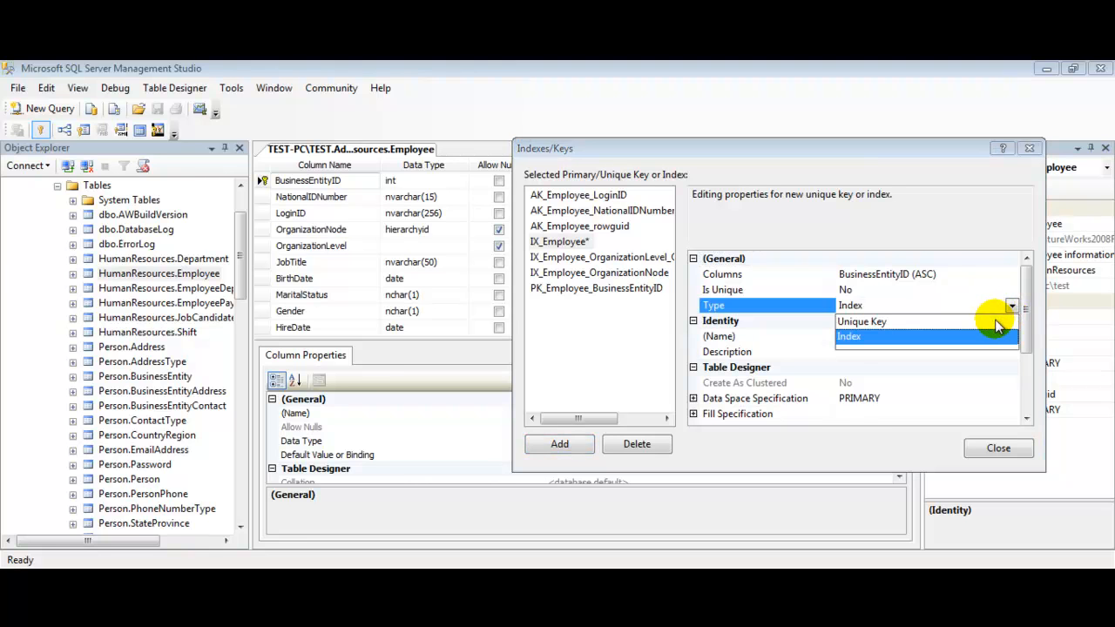
{"action": "left_click", "coordinate": [861, 321]}
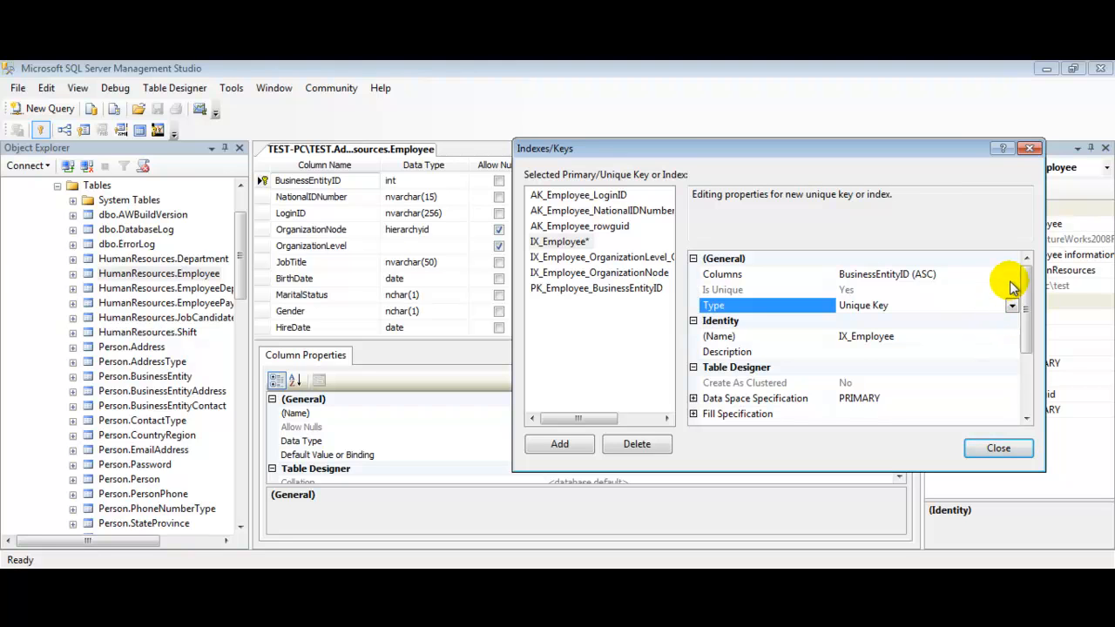
{"action": "mouse_move", "coordinate": [1013, 279]}
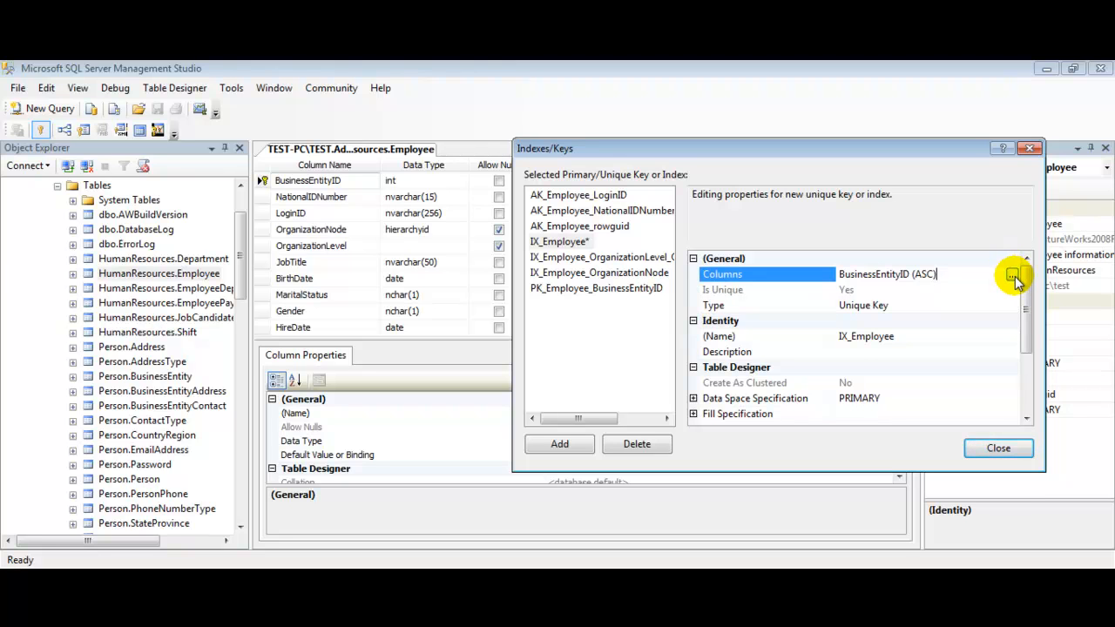
Step: Set the new key's column to LoginID ascending and close Indexes/Keys
{"action": "left_click", "coordinate": [1017, 274]}
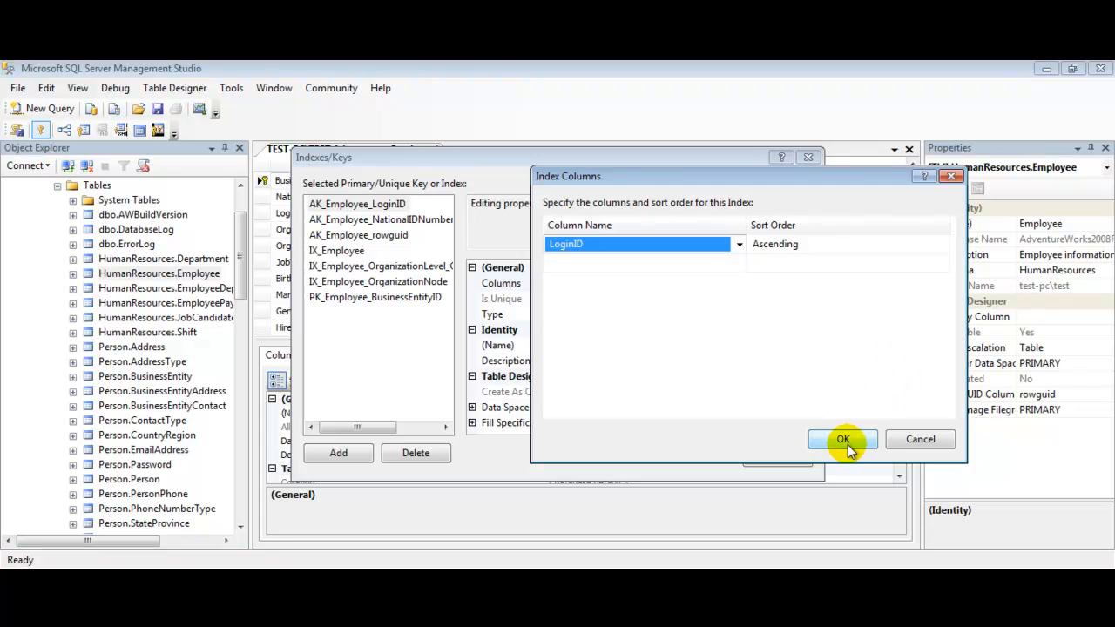
{"action": "left_click", "coordinate": [843, 439]}
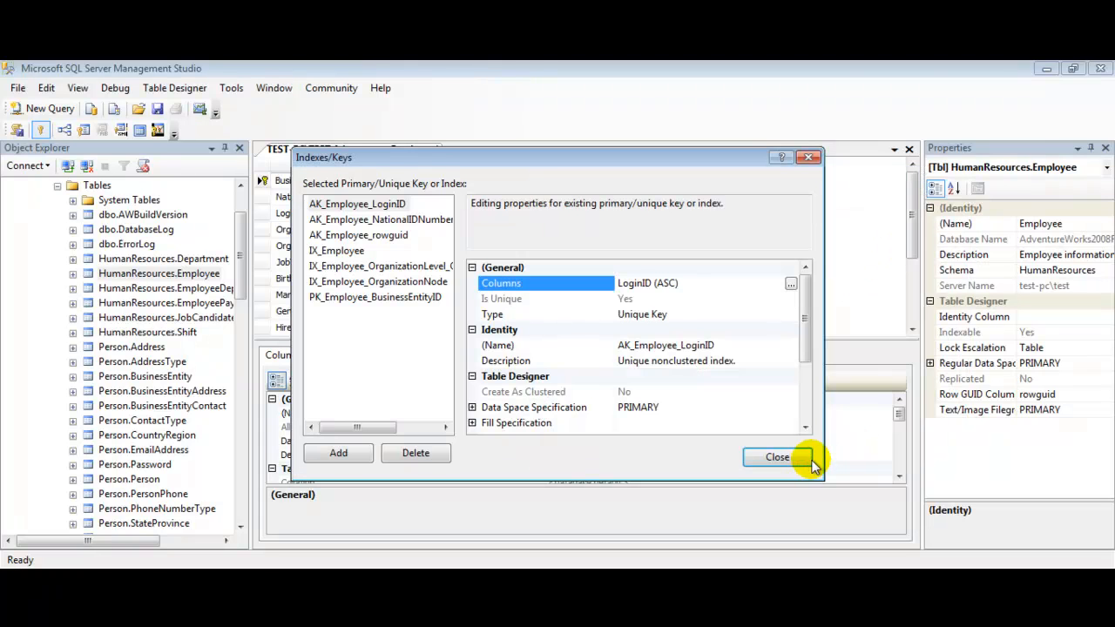
{"action": "left_click", "coordinate": [776, 456]}
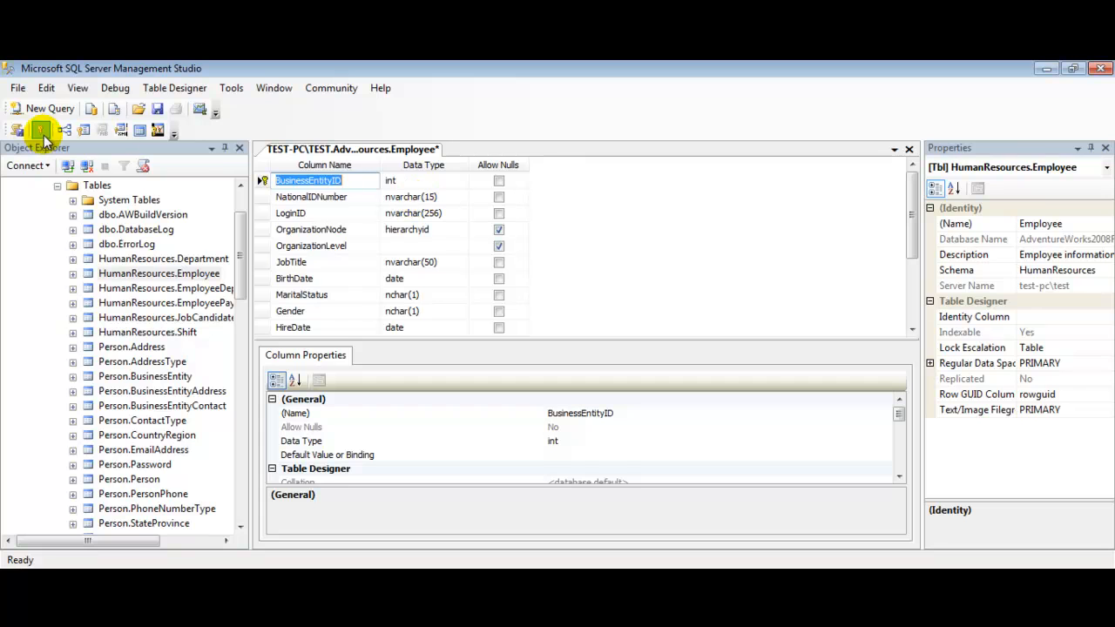
Step: Save the Employee table design, then select the LoginID column
{"action": "left_click", "coordinate": [17, 87]}
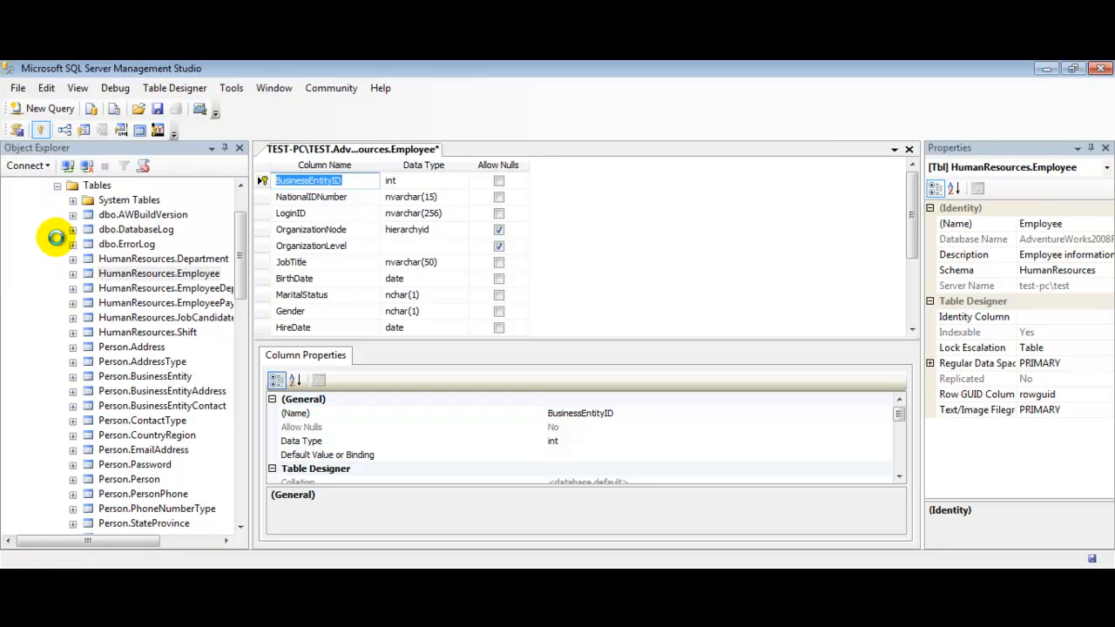
{"action": "left_click", "coordinate": [157, 108]}
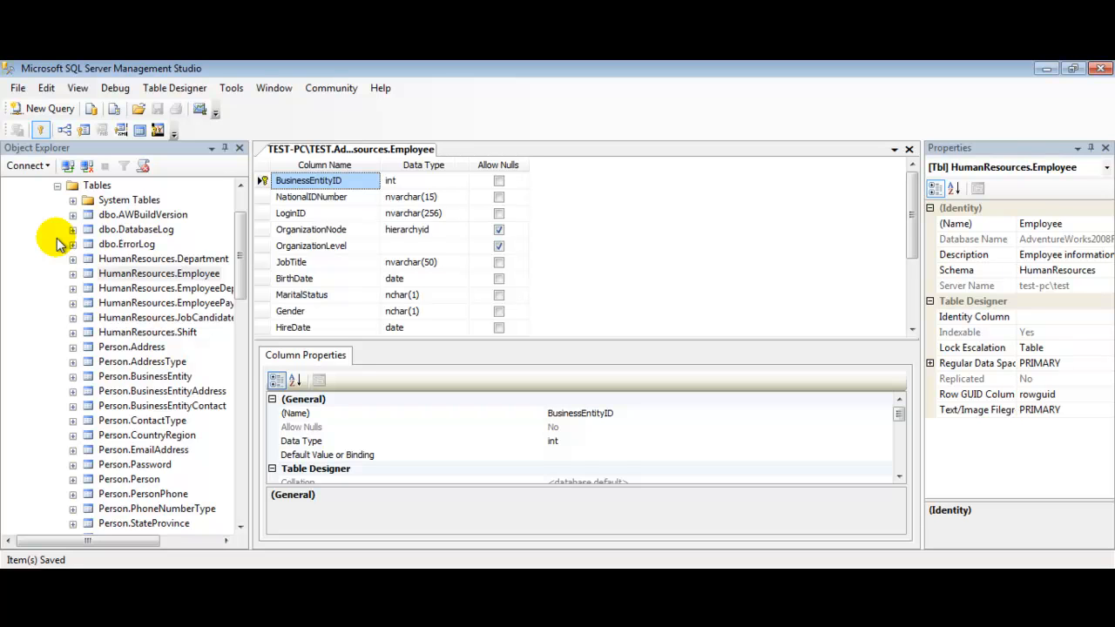
{"action": "left_click", "coordinate": [290, 213]}
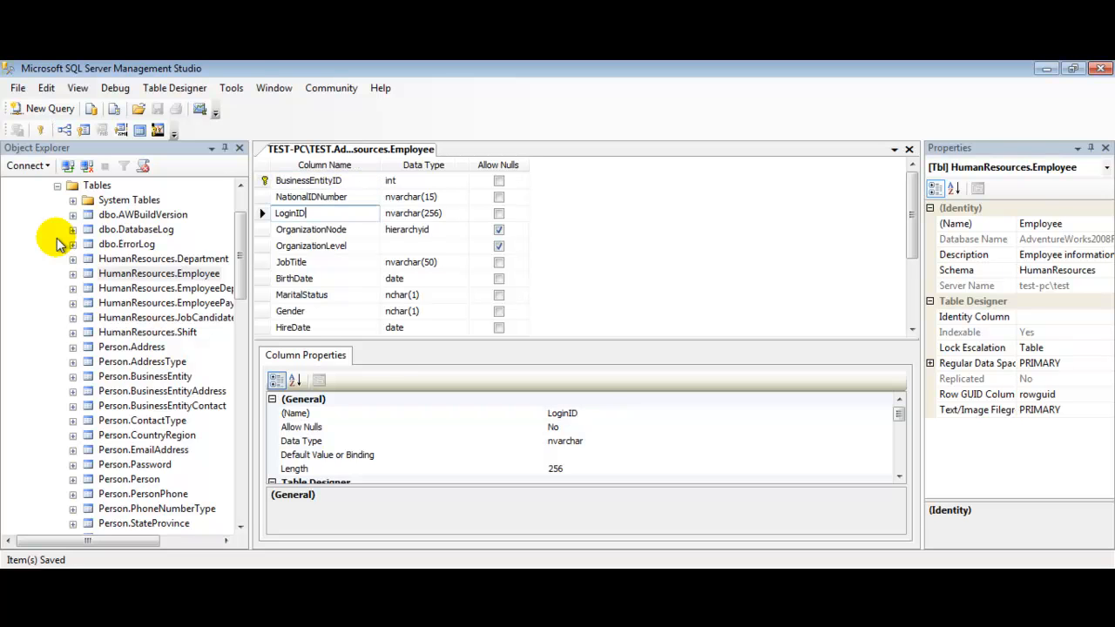
{"action": "mouse_move", "coordinate": [177, 106]}
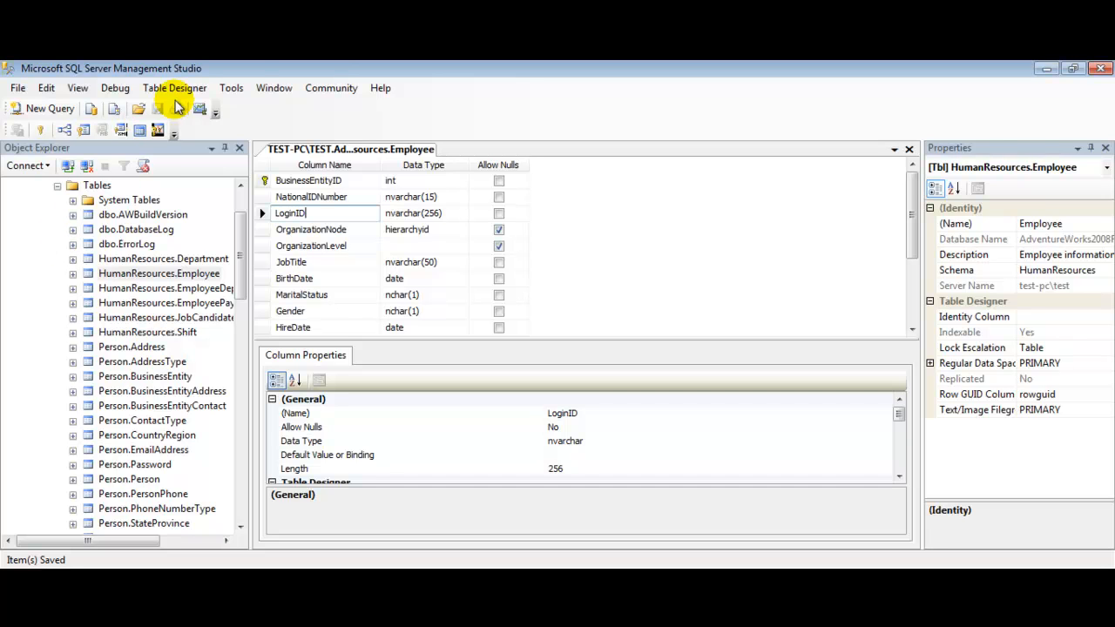
{"action": "left_click", "coordinate": [175, 87]}
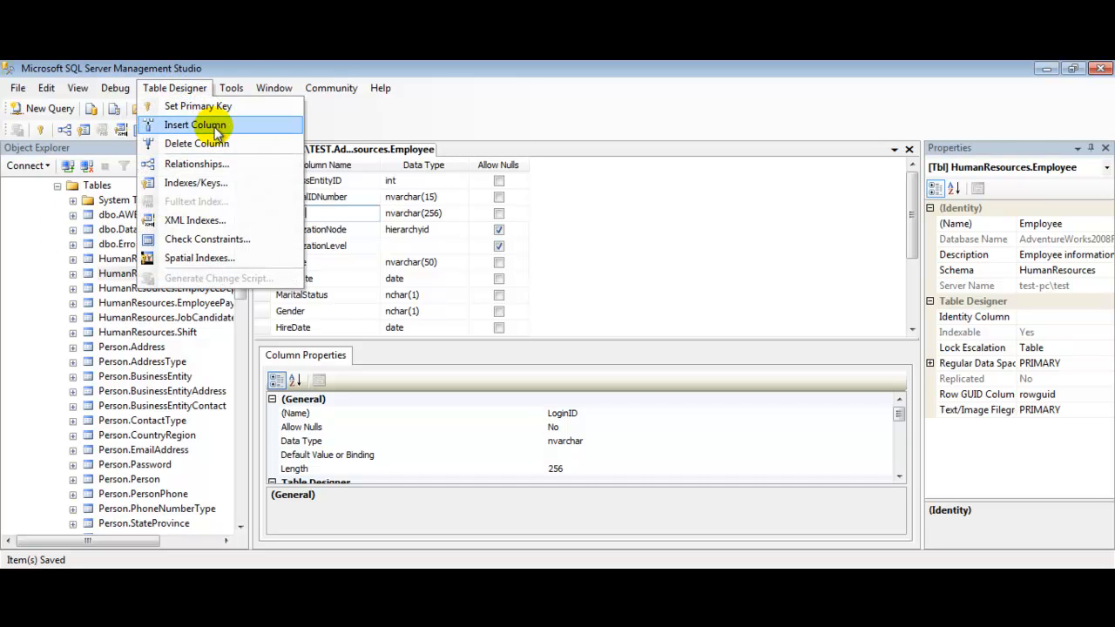
{"action": "left_click", "coordinate": [195, 183]}
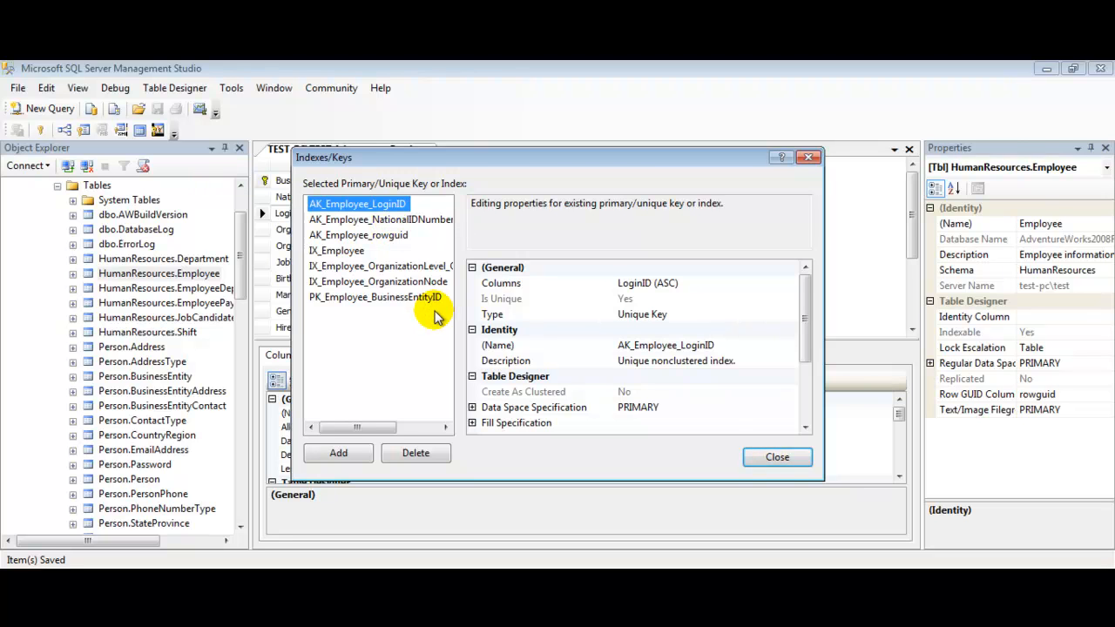
{"action": "mouse_move", "coordinate": [629, 323]}
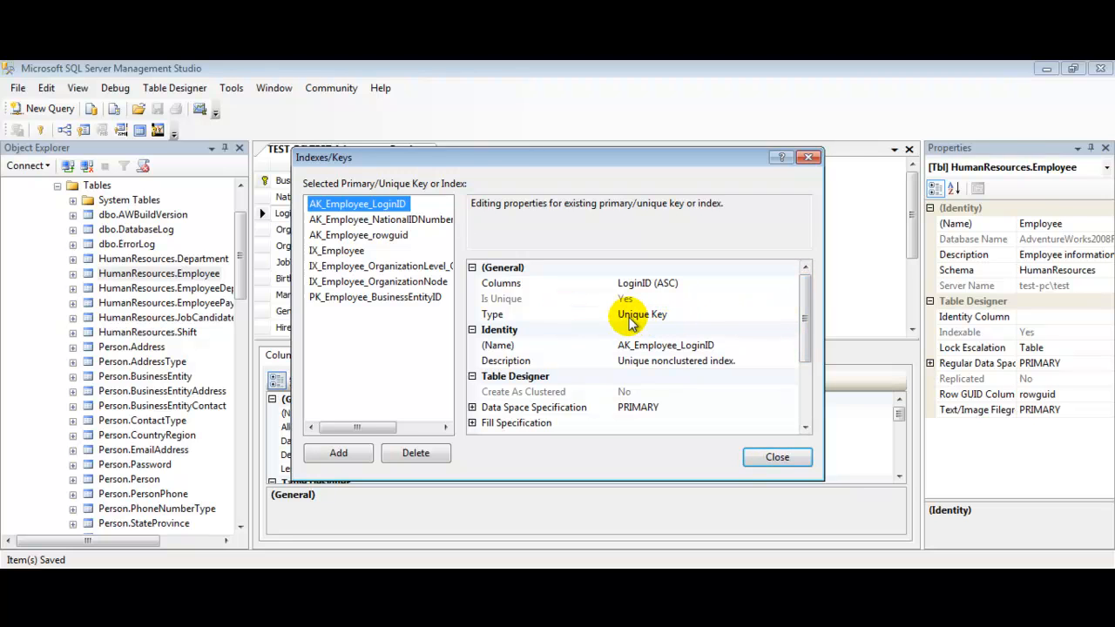
{"action": "mouse_move", "coordinate": [678, 320]}
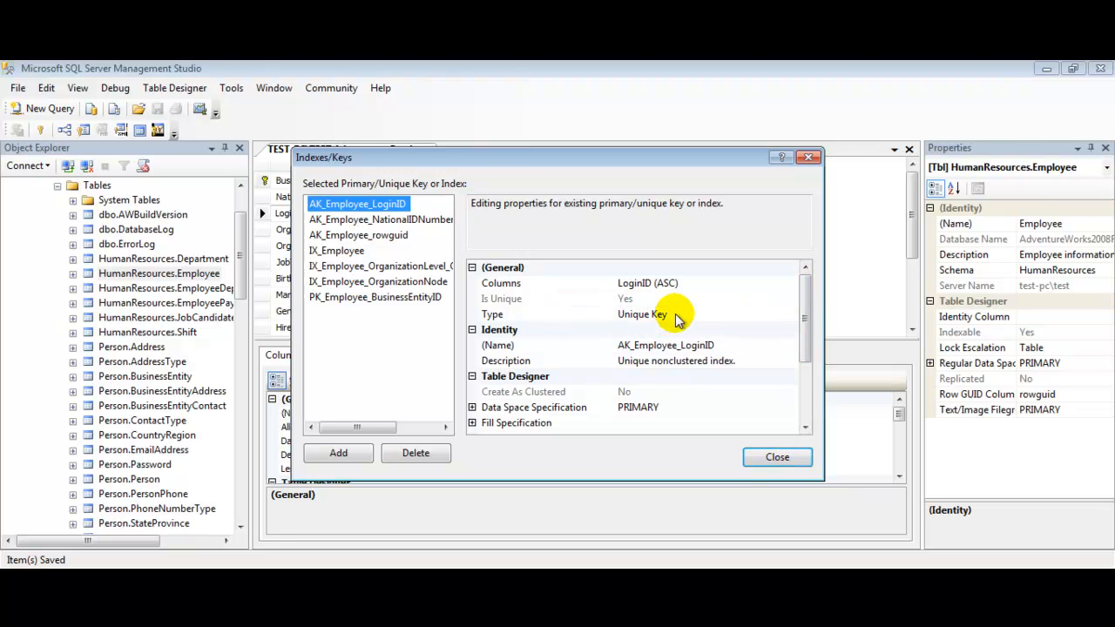
{"action": "left_click", "coordinate": [375, 297]}
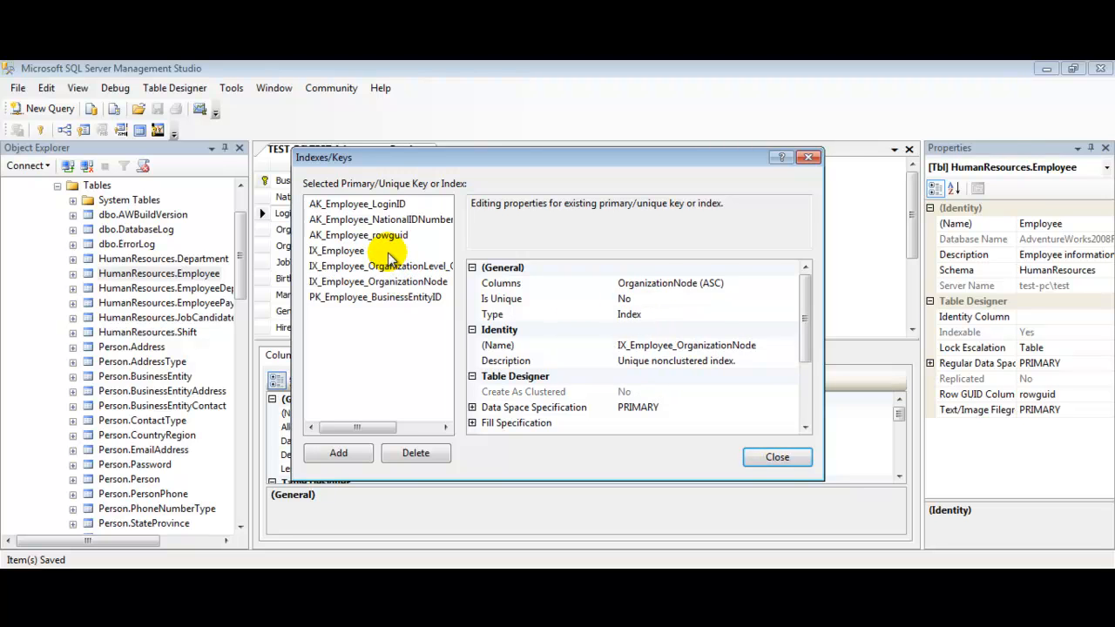
{"action": "left_click", "coordinate": [356, 203]}
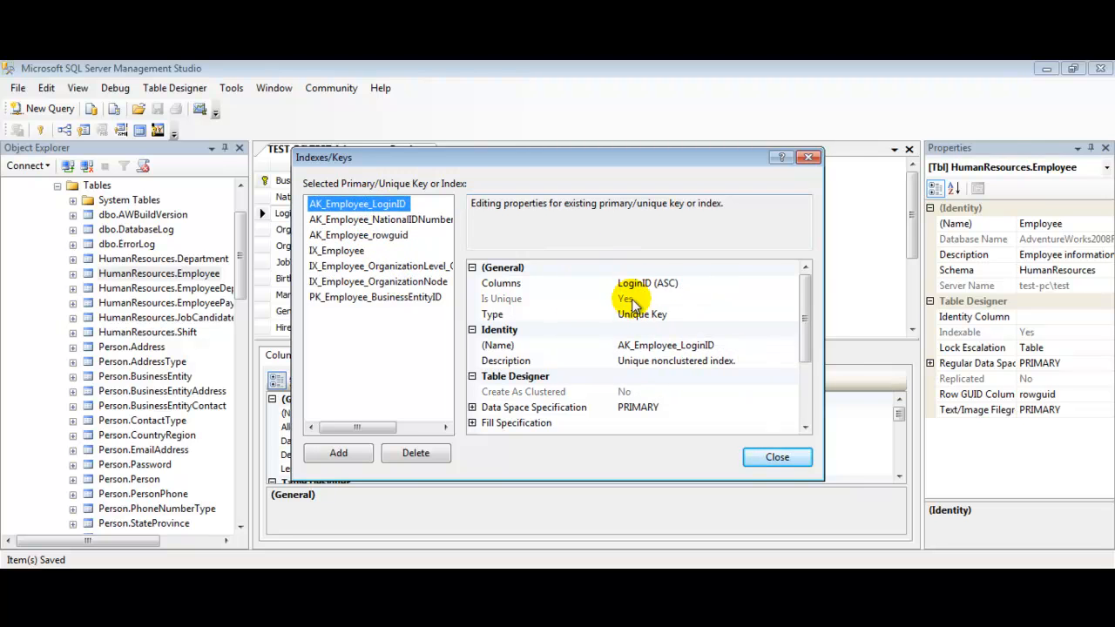
{"action": "mouse_move", "coordinate": [651, 315]}
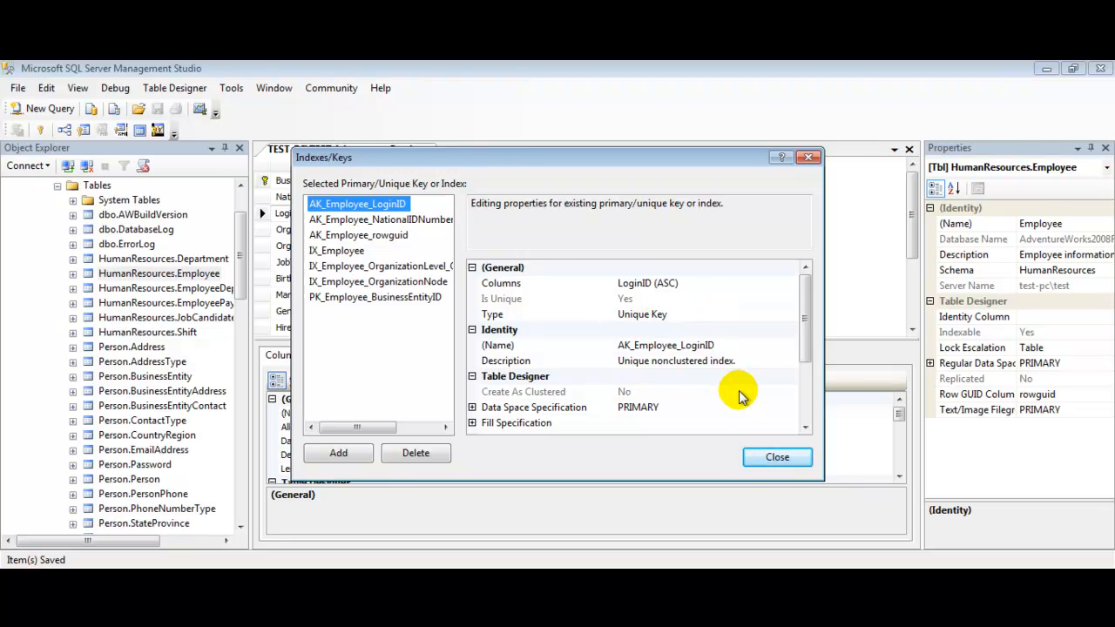
{"action": "left_click", "coordinate": [776, 457]}
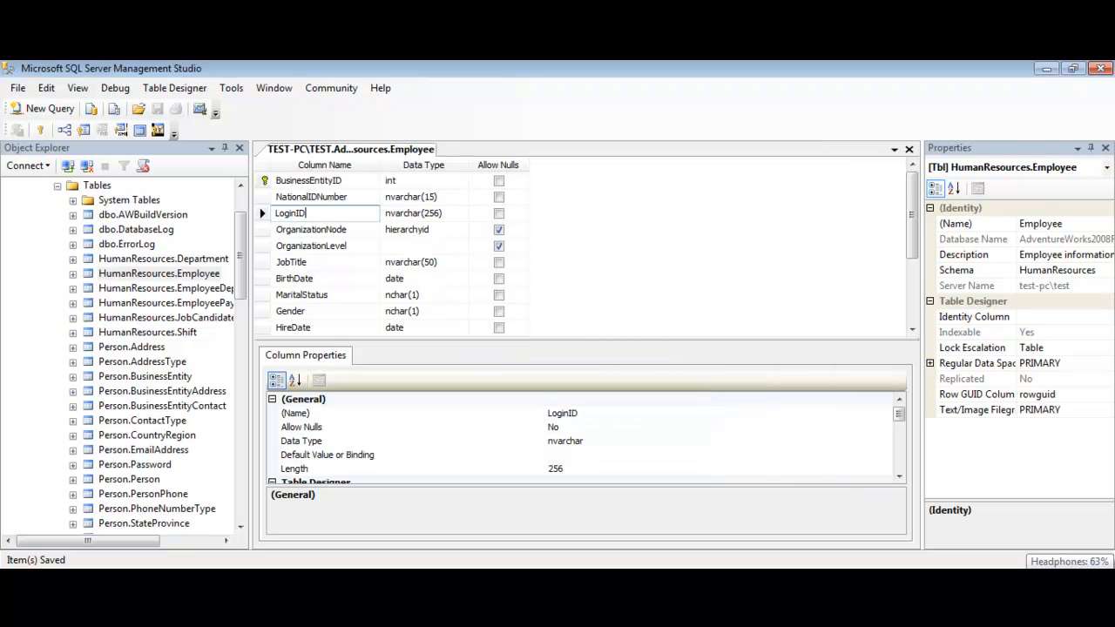